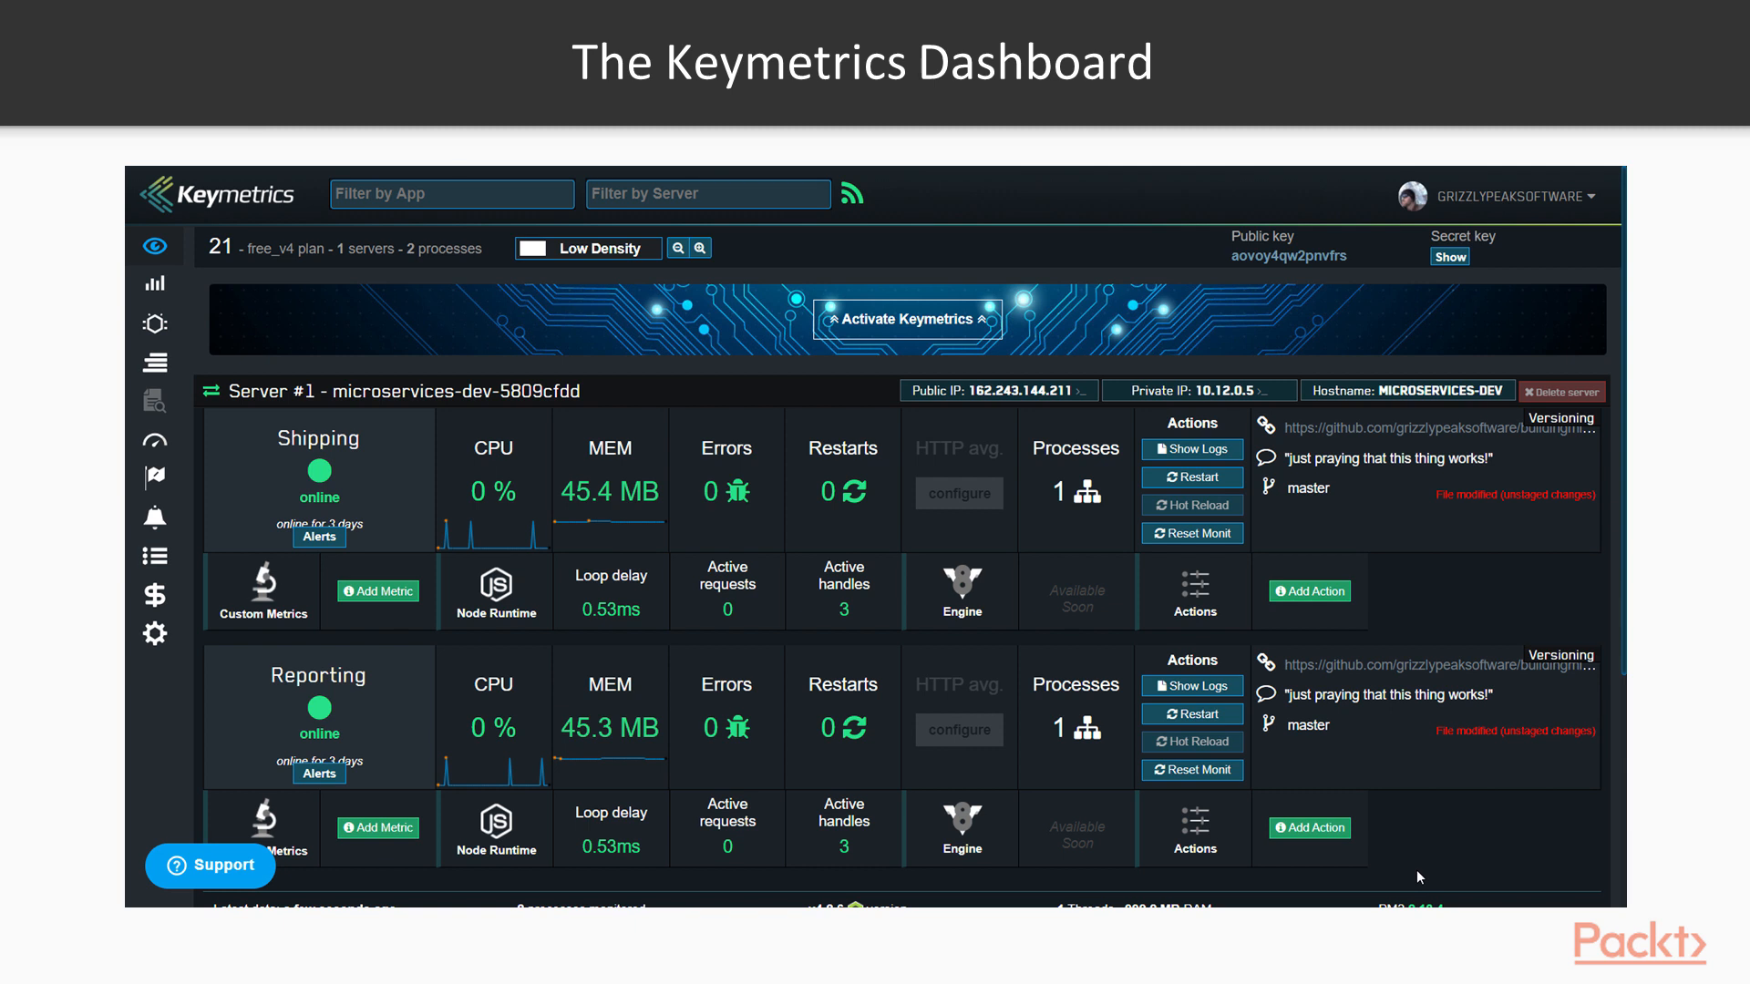
- Go to the Notifications settings showing alert toggles and Slack and webhook integrations
{"action": "left_click", "coordinate": [153, 516]}
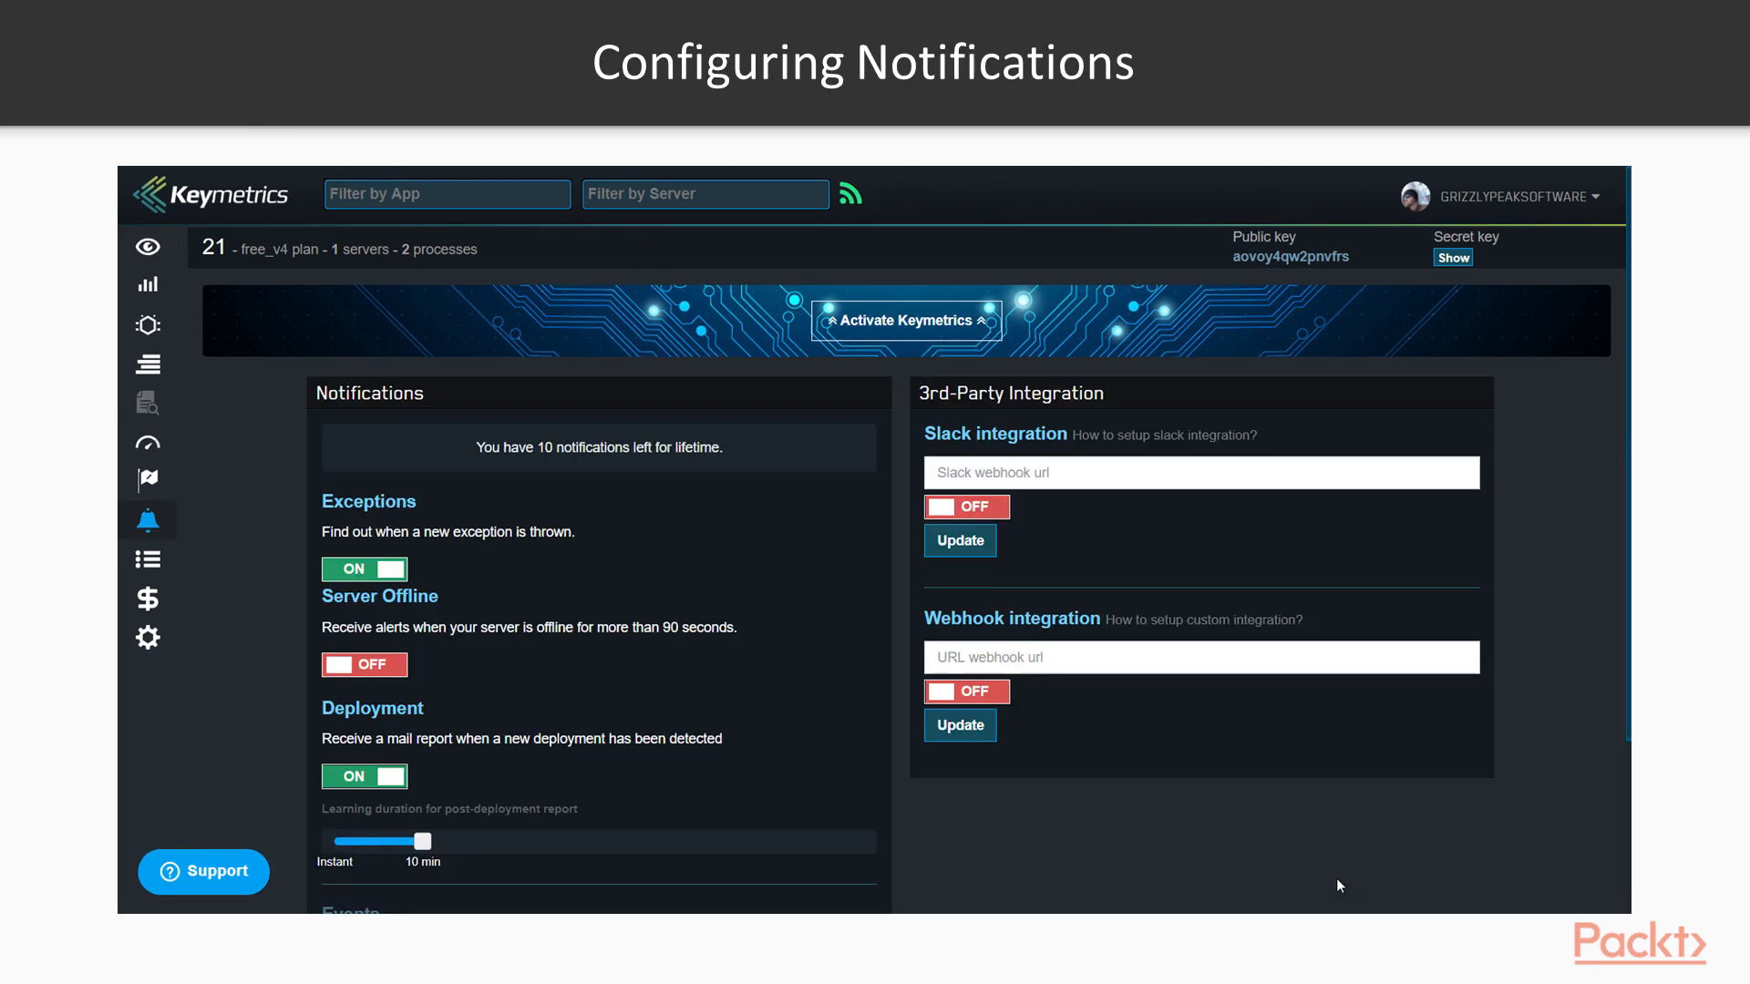